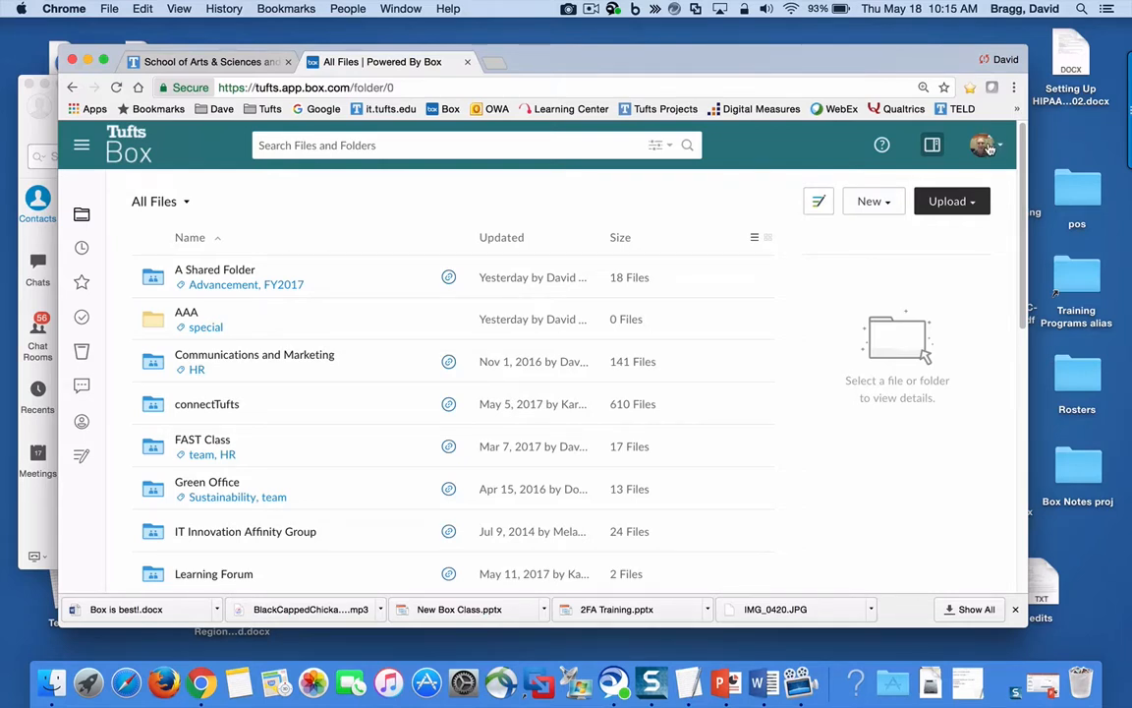
mouse_move(999, 145)
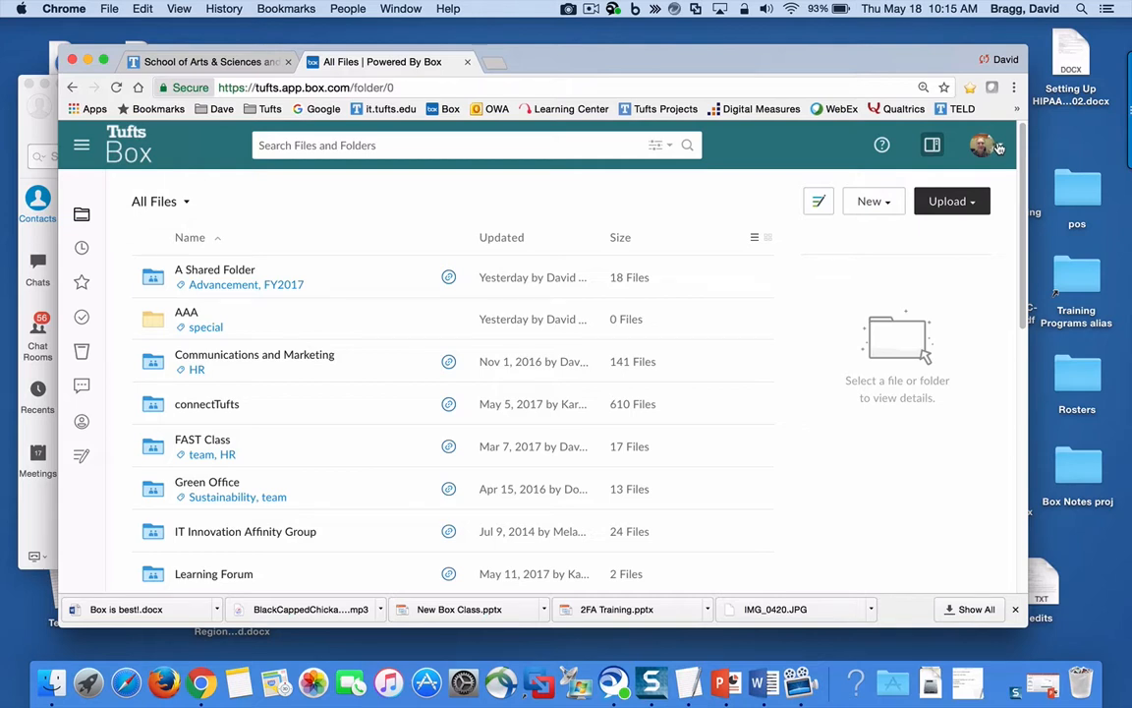
- Review the Account tab options, including item tags and login email addresses
left_click(981, 145)
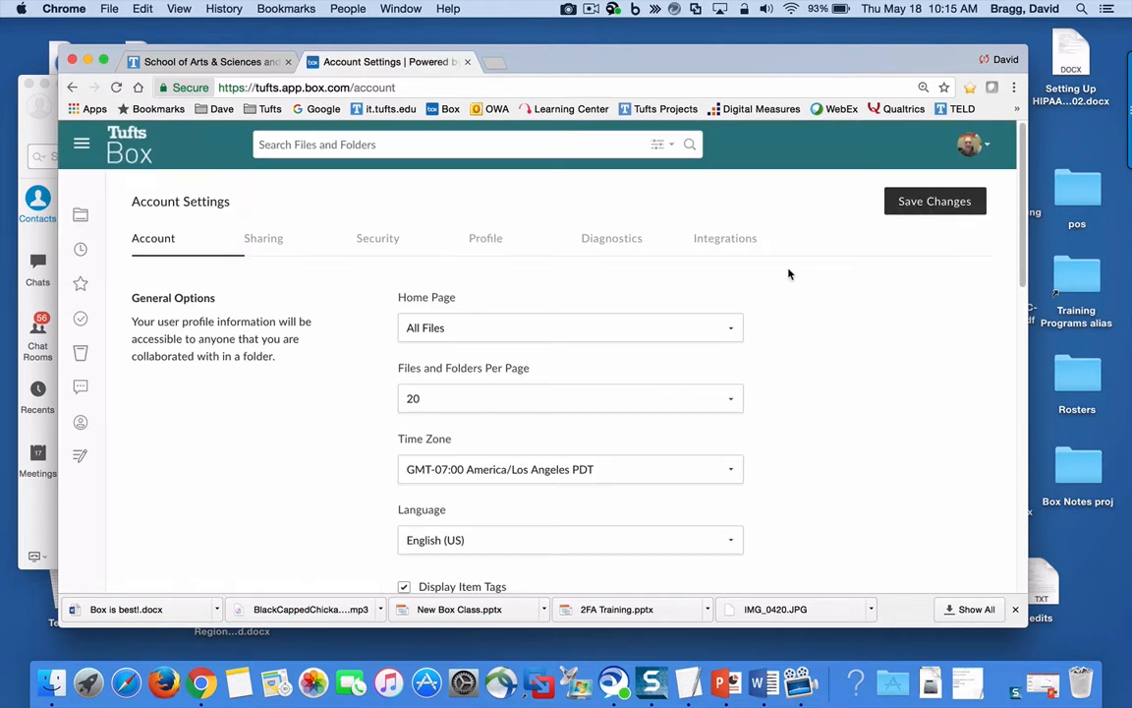
scroll("down", 3)
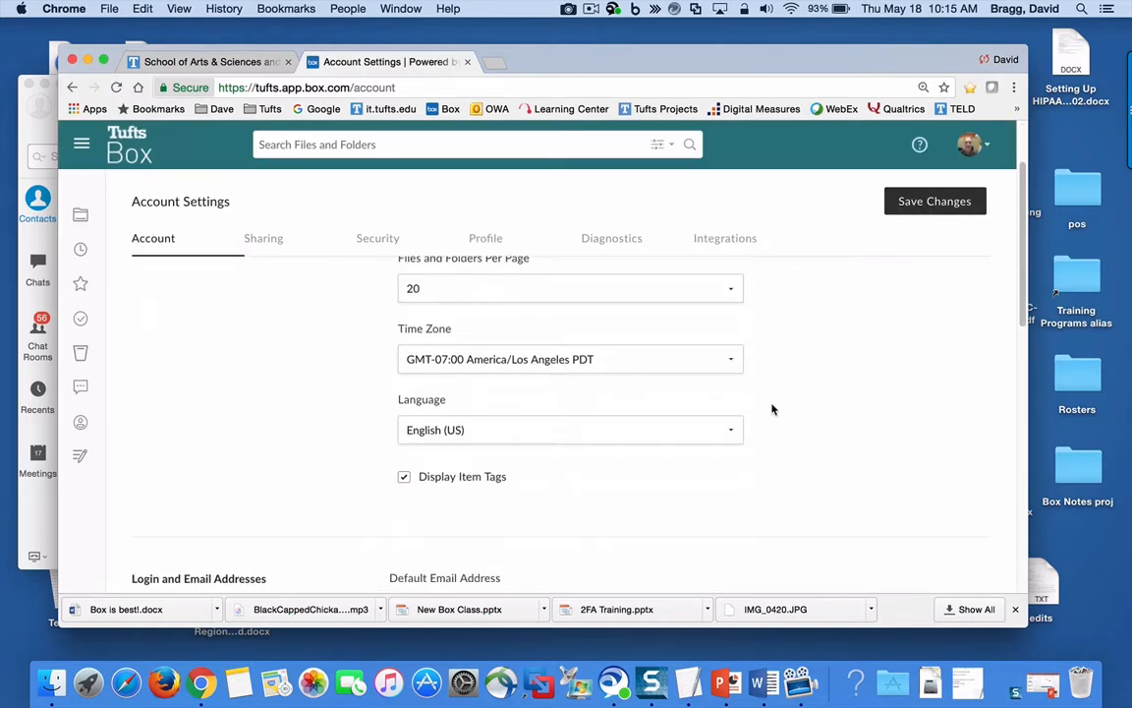
scroll("up", 3)
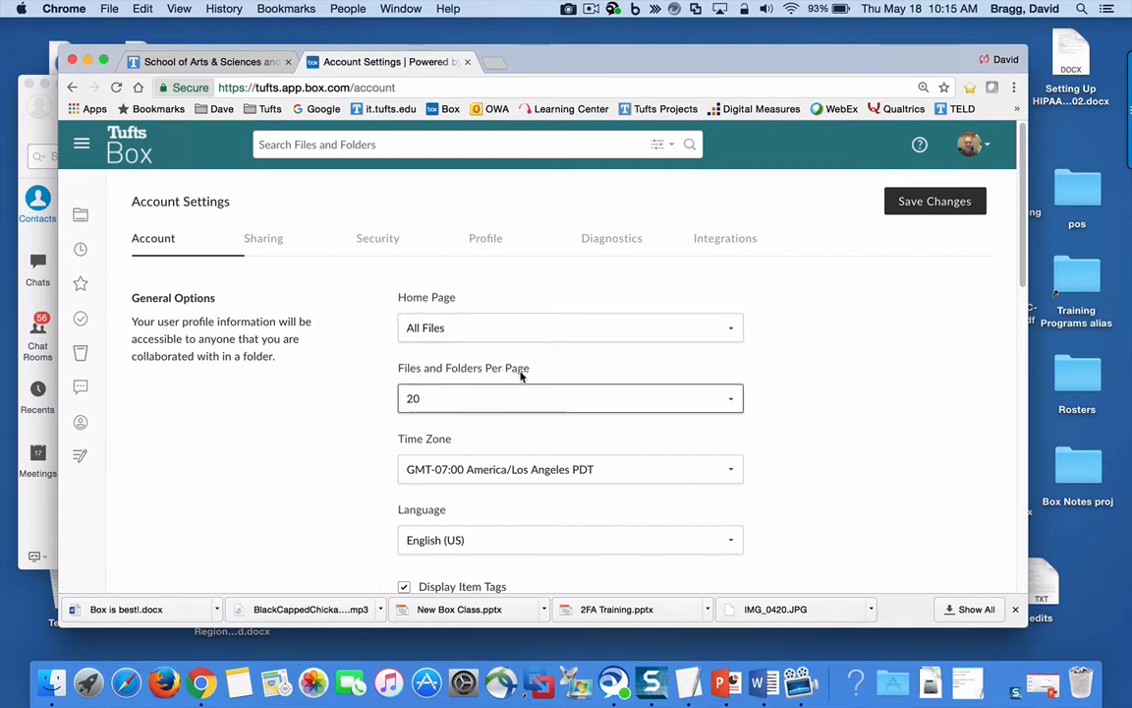
left_click(570, 397)
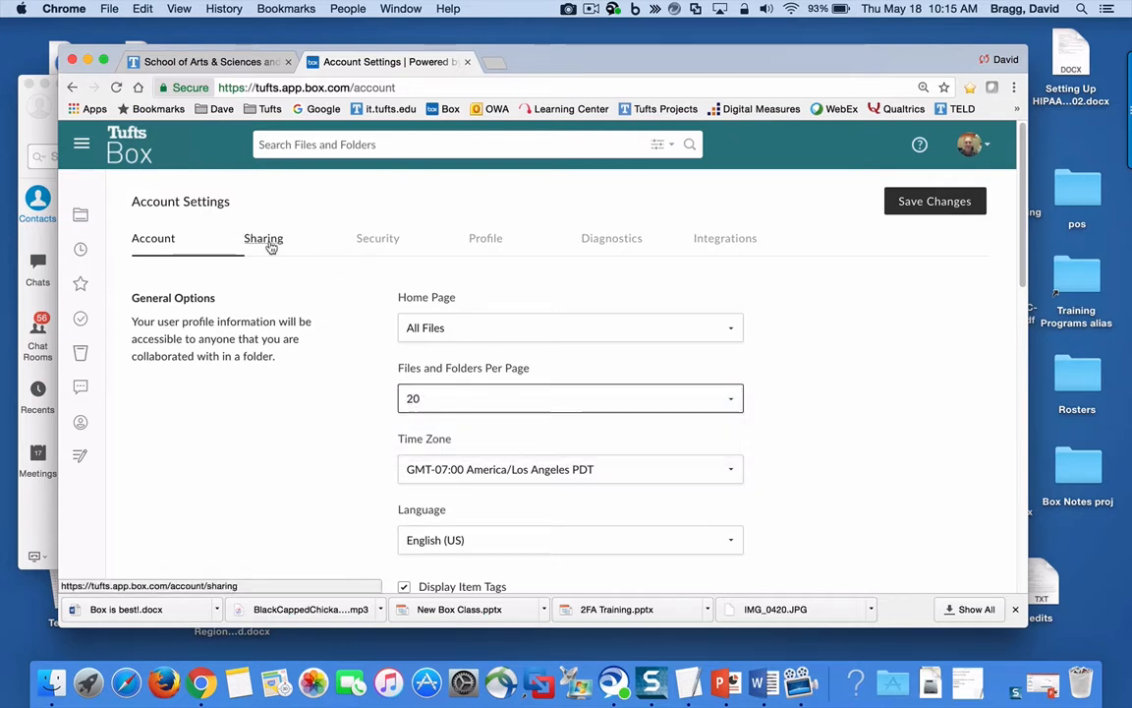
- Show the Sharing settings for shared links and collaboration permissions
left_click(263, 238)
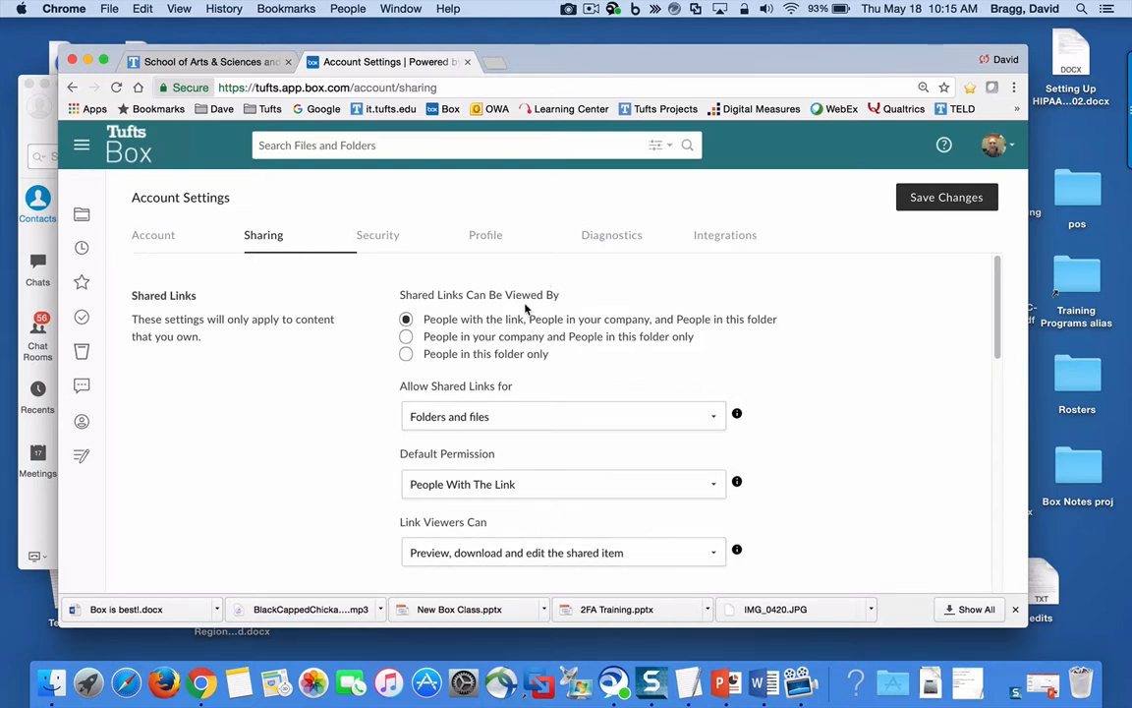
mouse_move(364, 342)
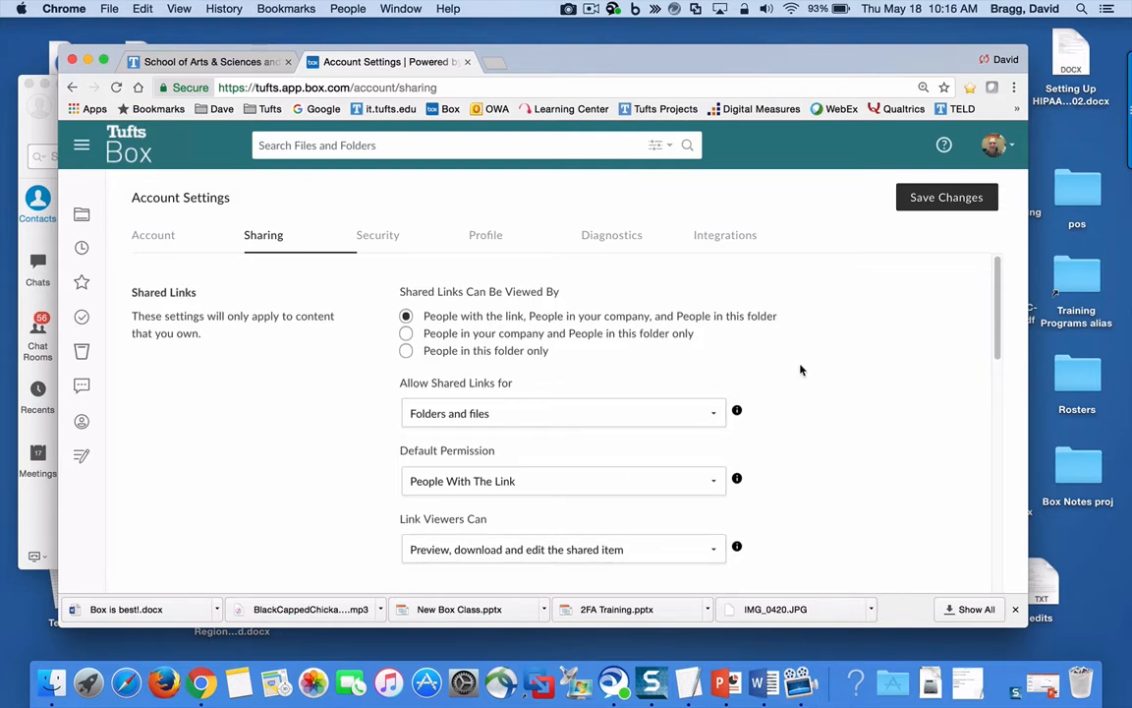
- Turn off upload email notifications for folders I've joined under Email Notifications
scroll("down", 3)
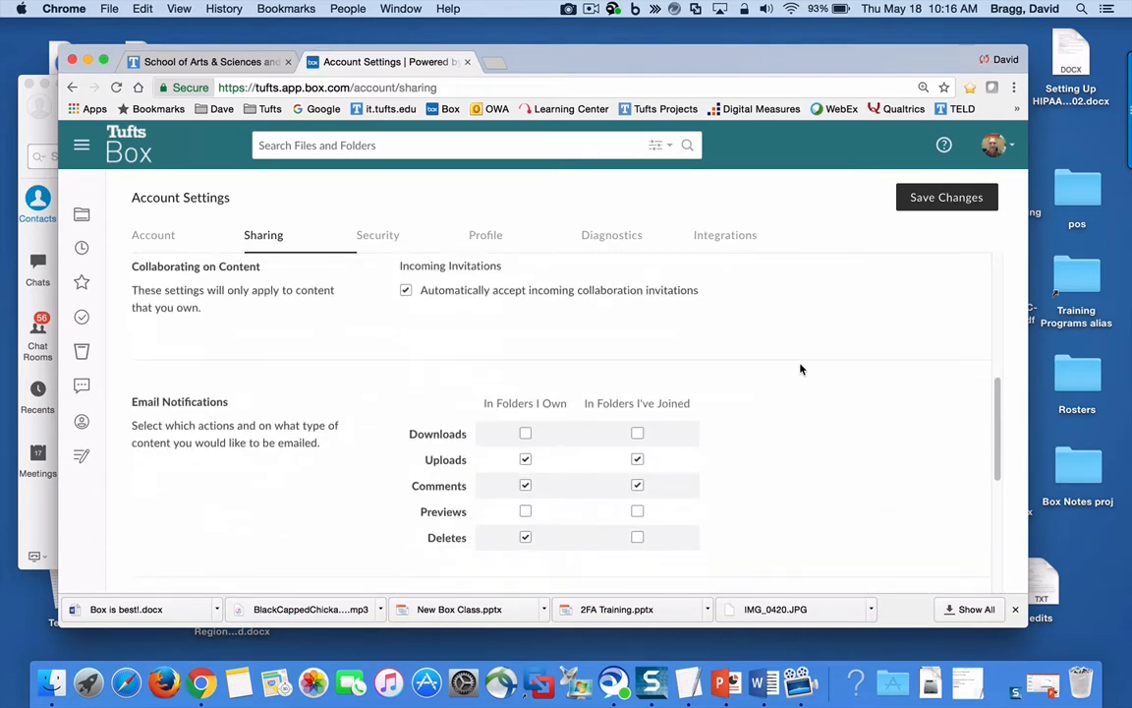
scroll("down", 3)
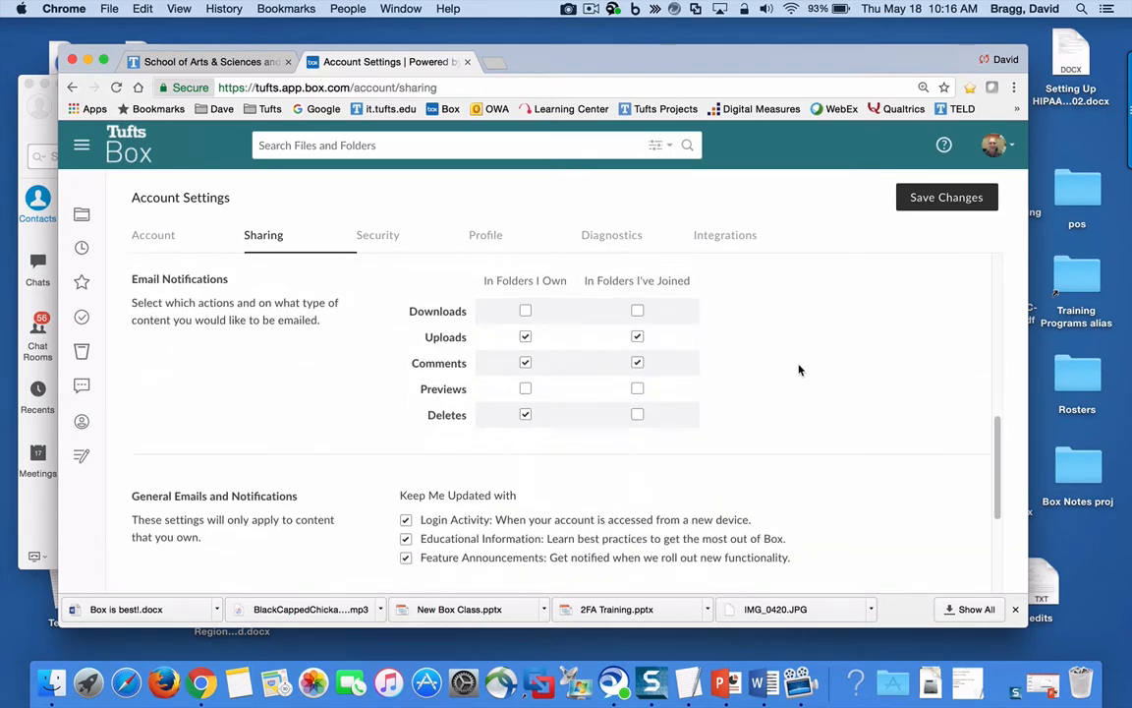
scroll("down", 3)
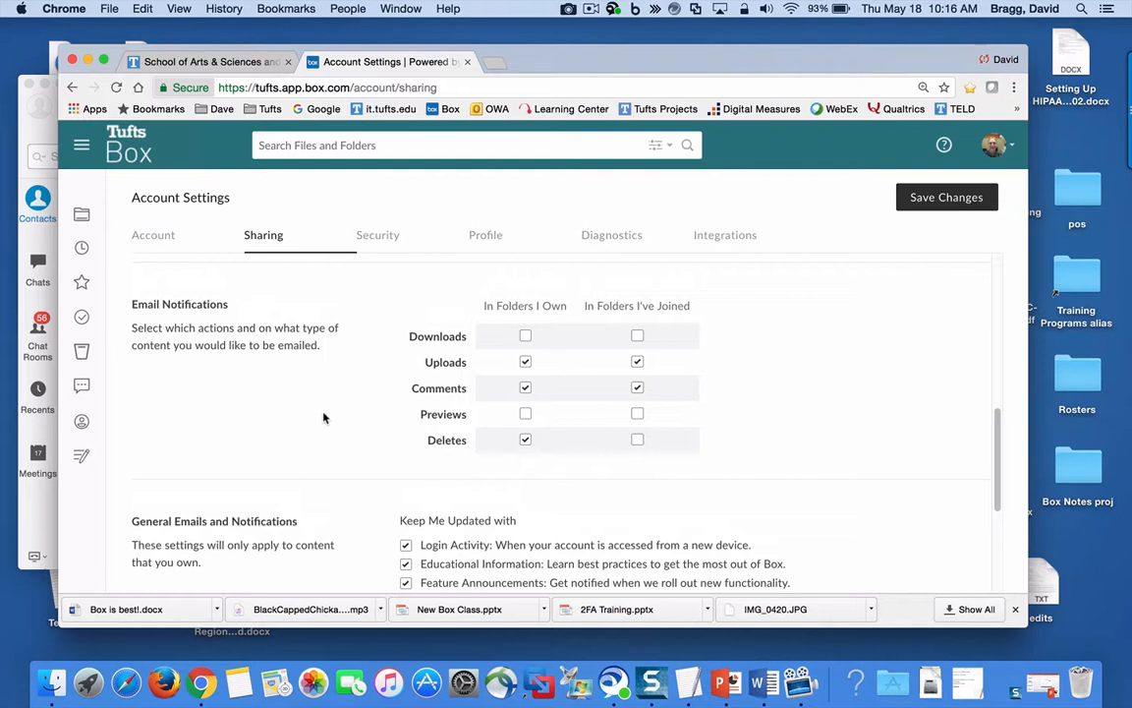
mouse_move(562, 338)
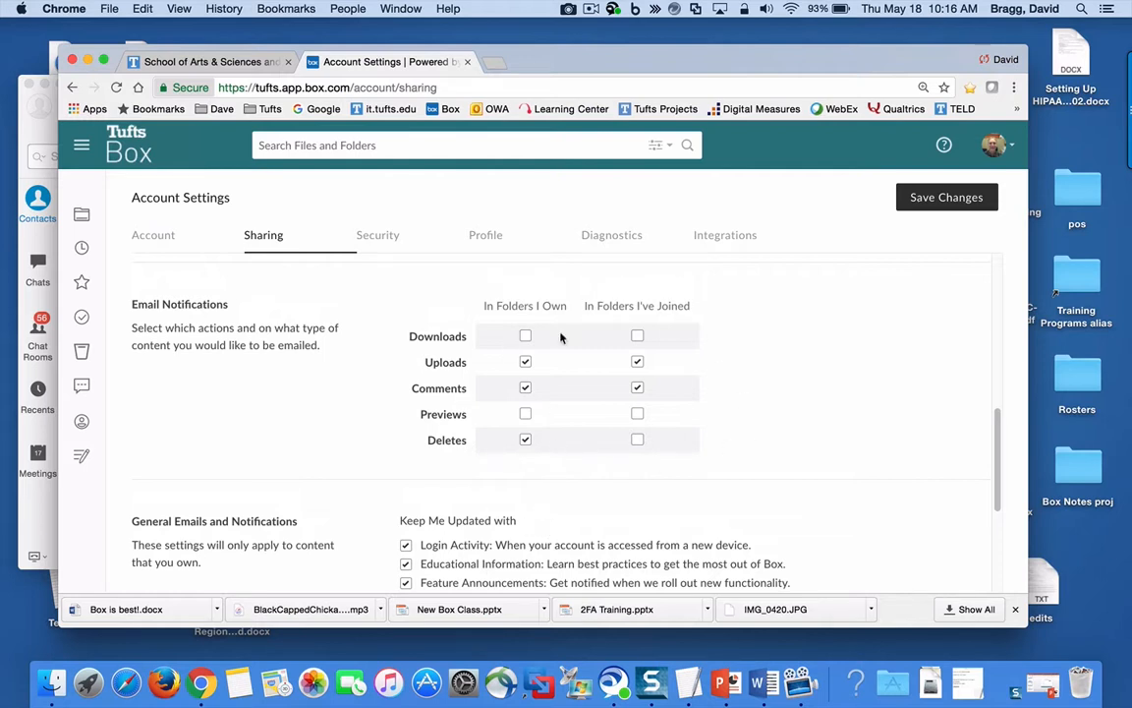
mouse_move(440, 456)
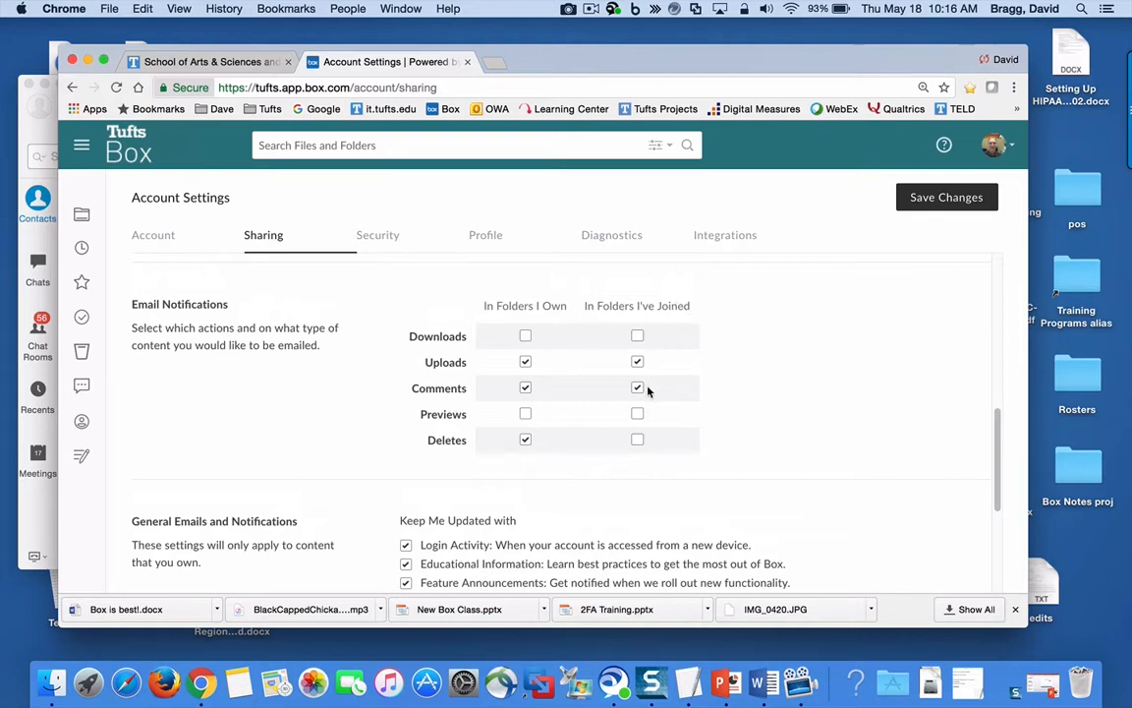
mouse_move(653, 397)
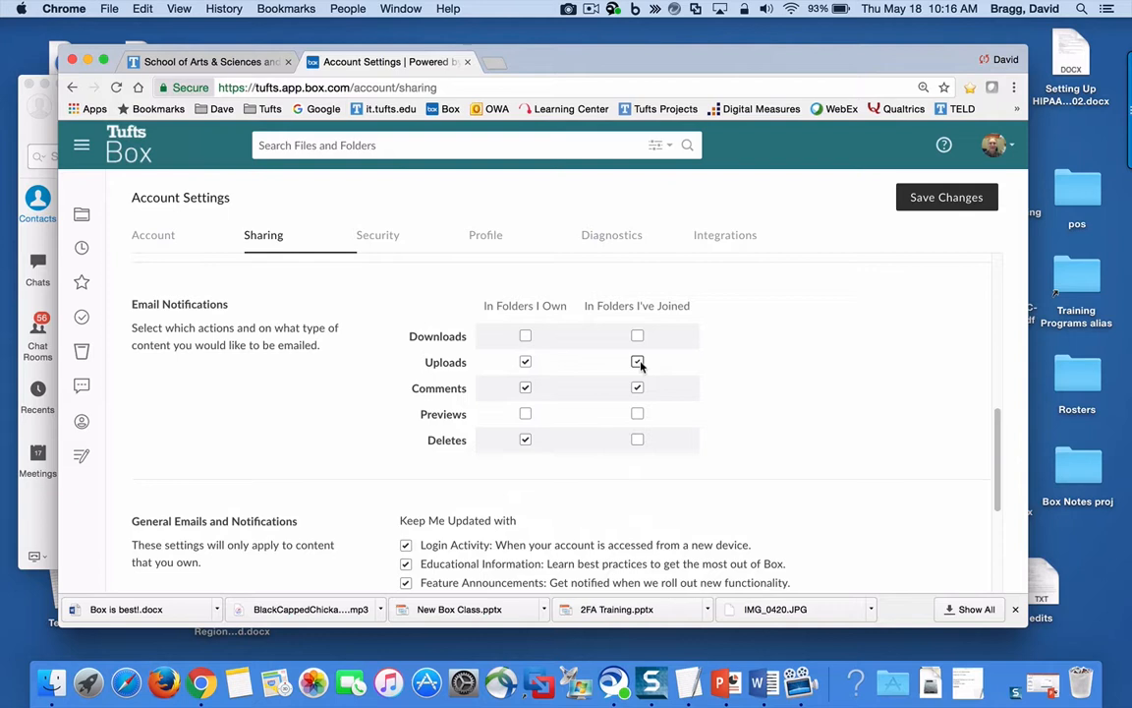
left_click(637, 362)
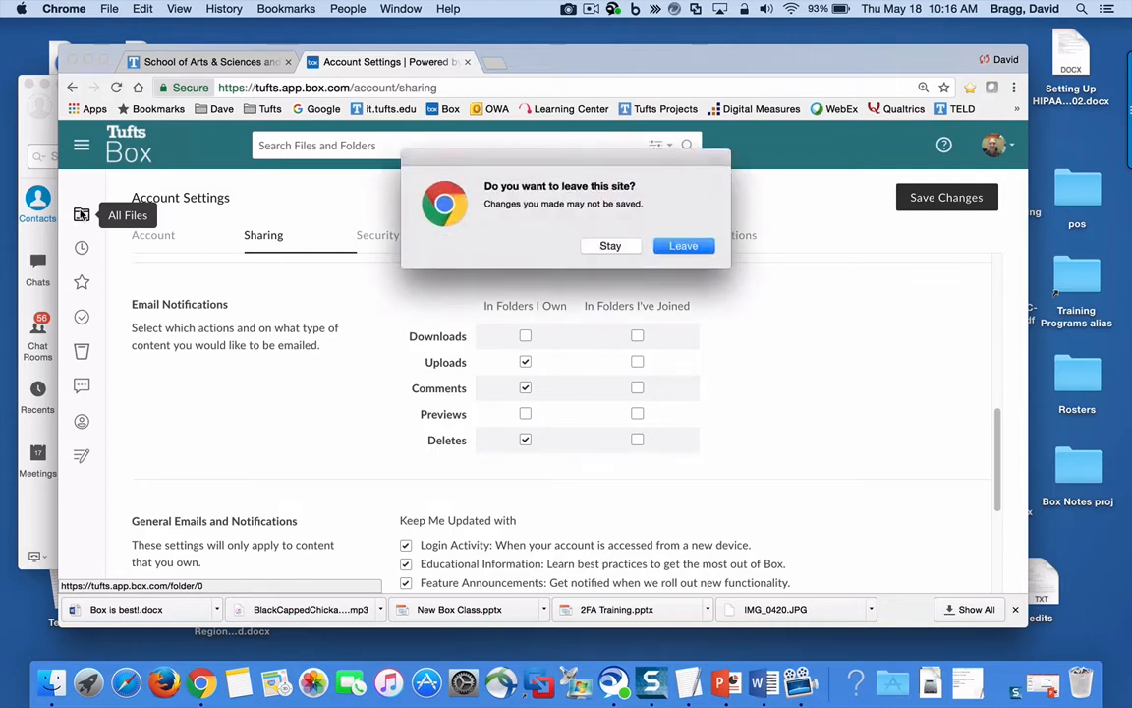
- Leave without saving and open the connectTufts folder's settings from its action menu
left_click(685, 246)
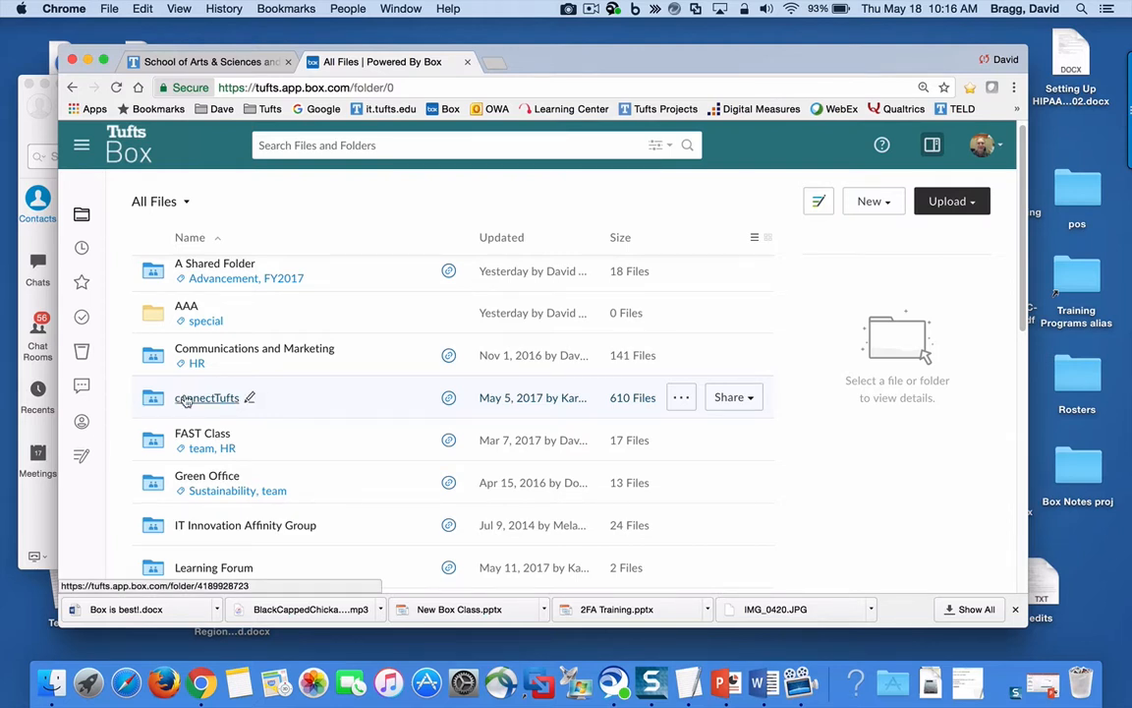
left_click(681, 397)
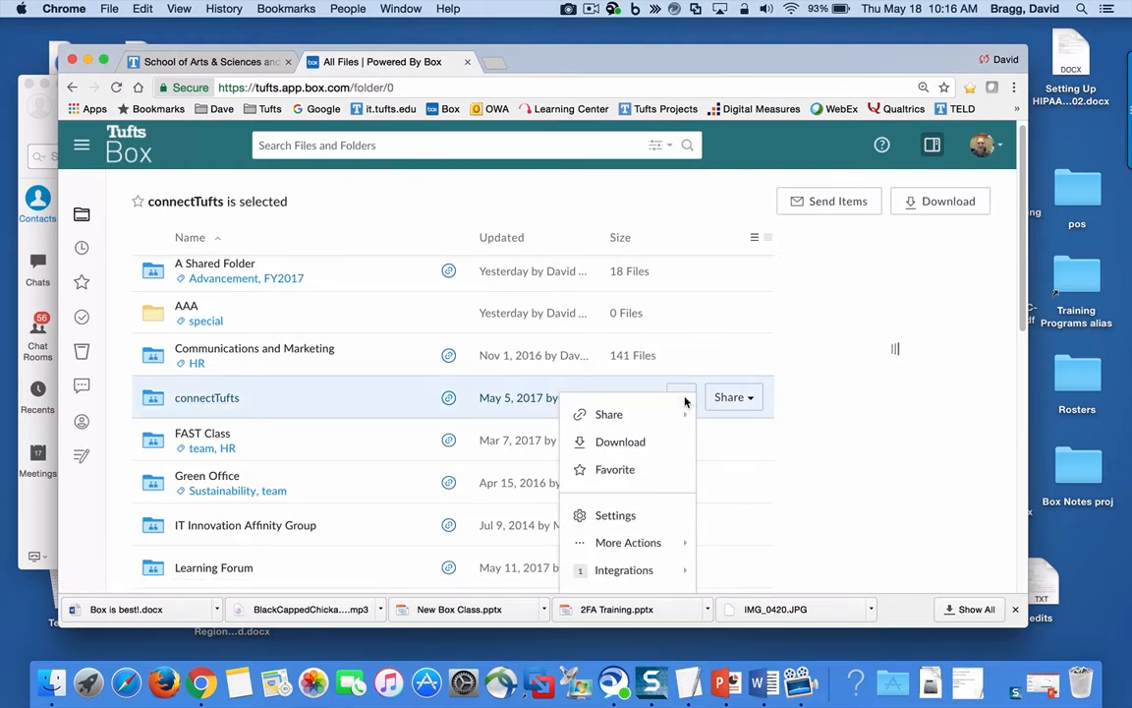
left_click(613, 515)
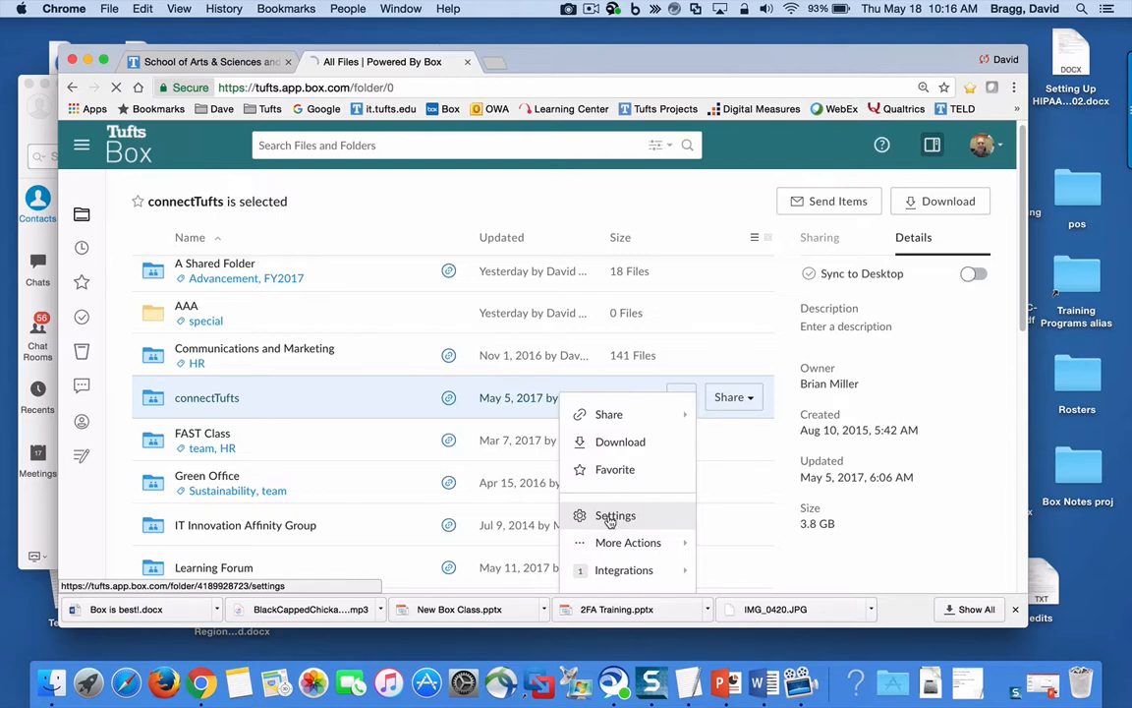
left_click(615, 515)
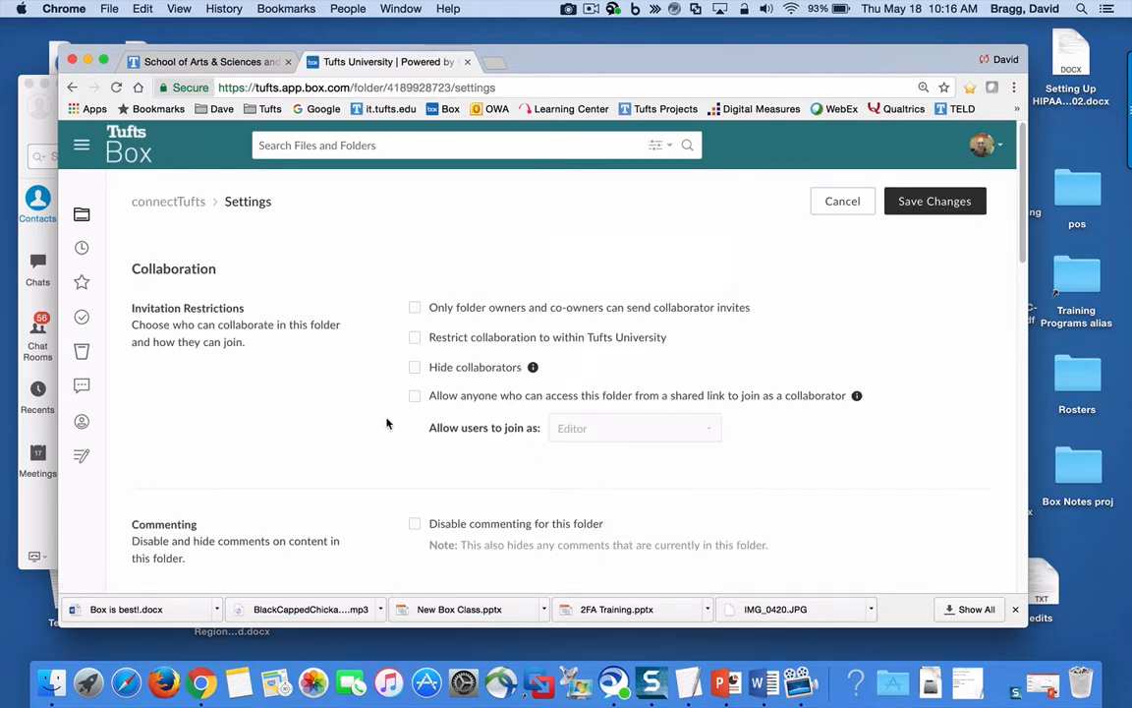
- Override default notifications for connectTufts, checking previews, downloads, uploads, deletes and comments
scroll("down", 3)
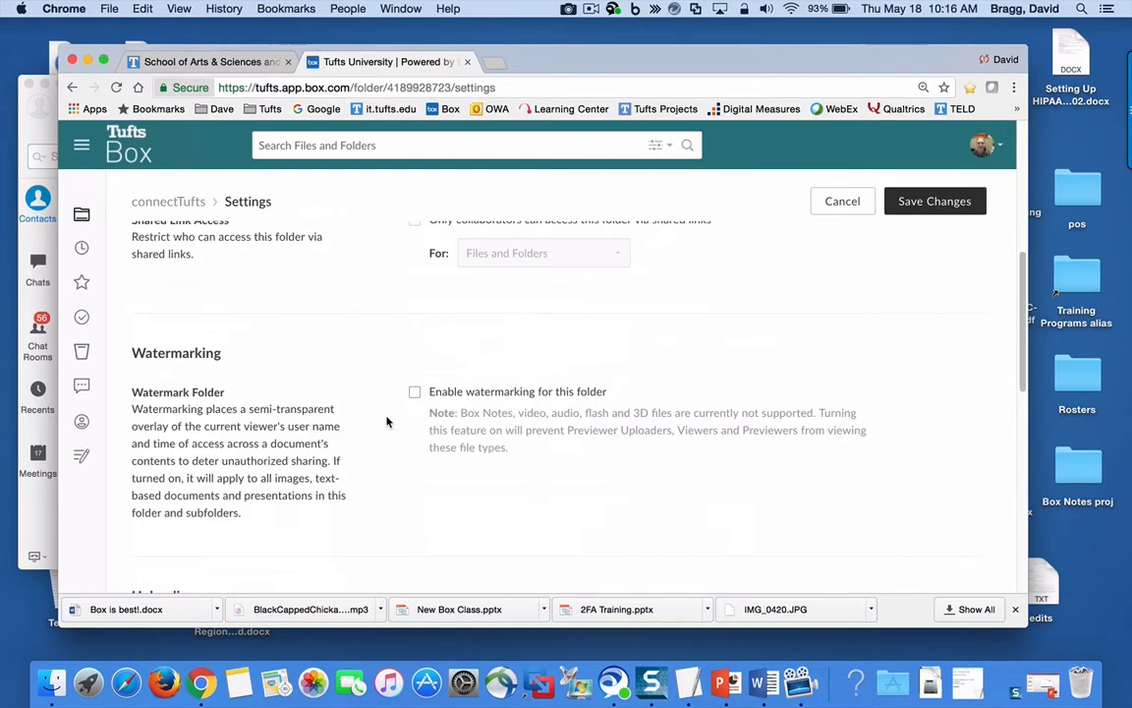
scroll("down", 3)
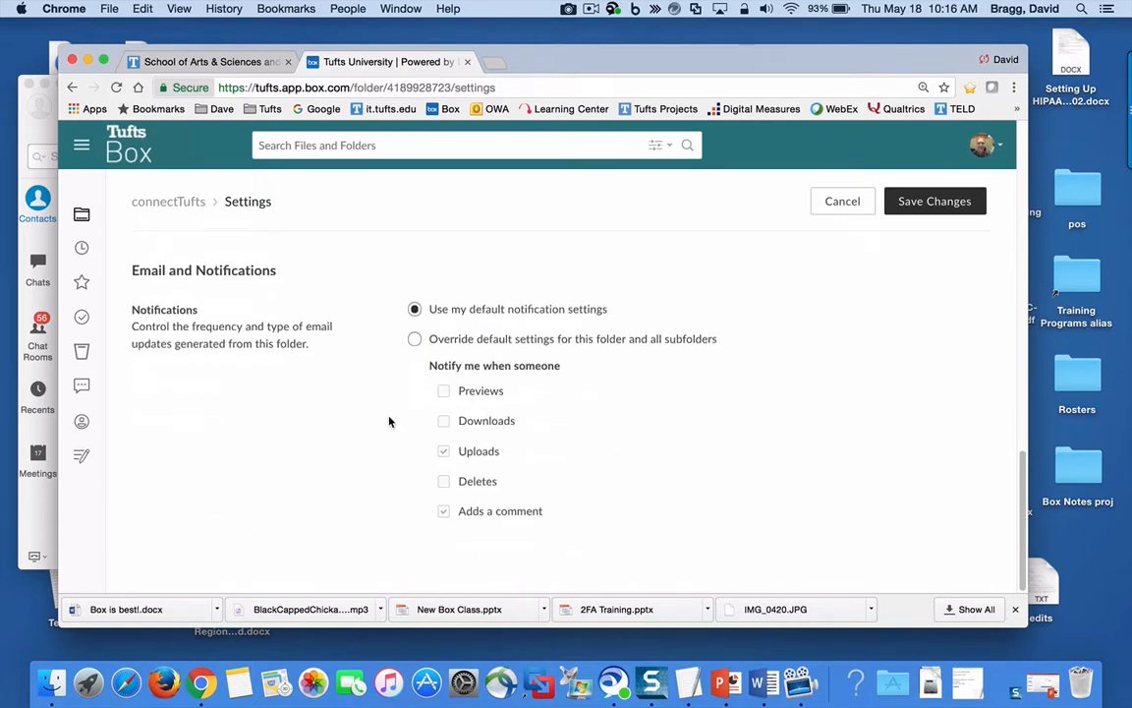
left_click(412, 338)
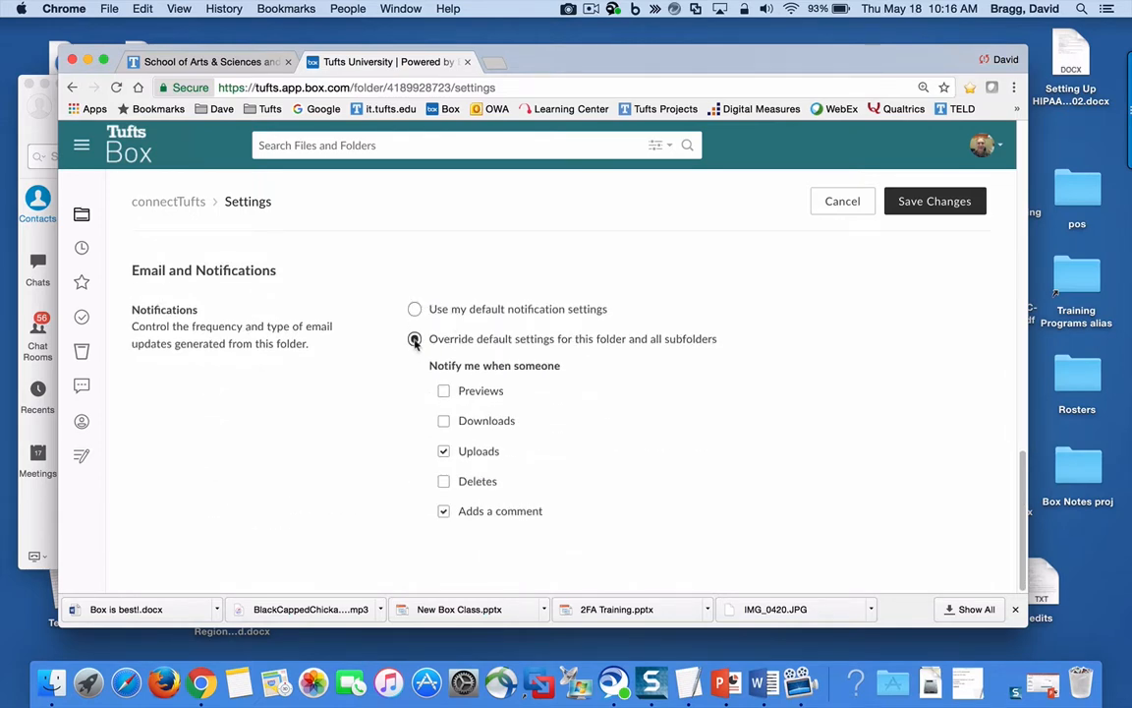
left_click(413, 338)
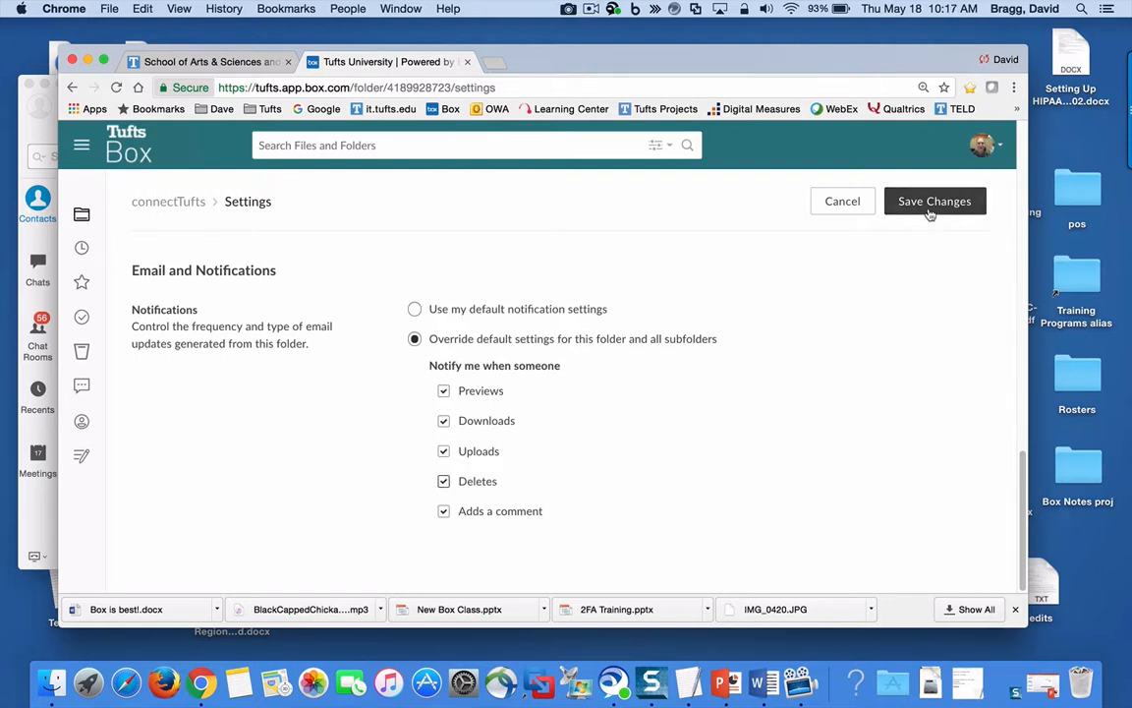
mouse_move(661, 263)
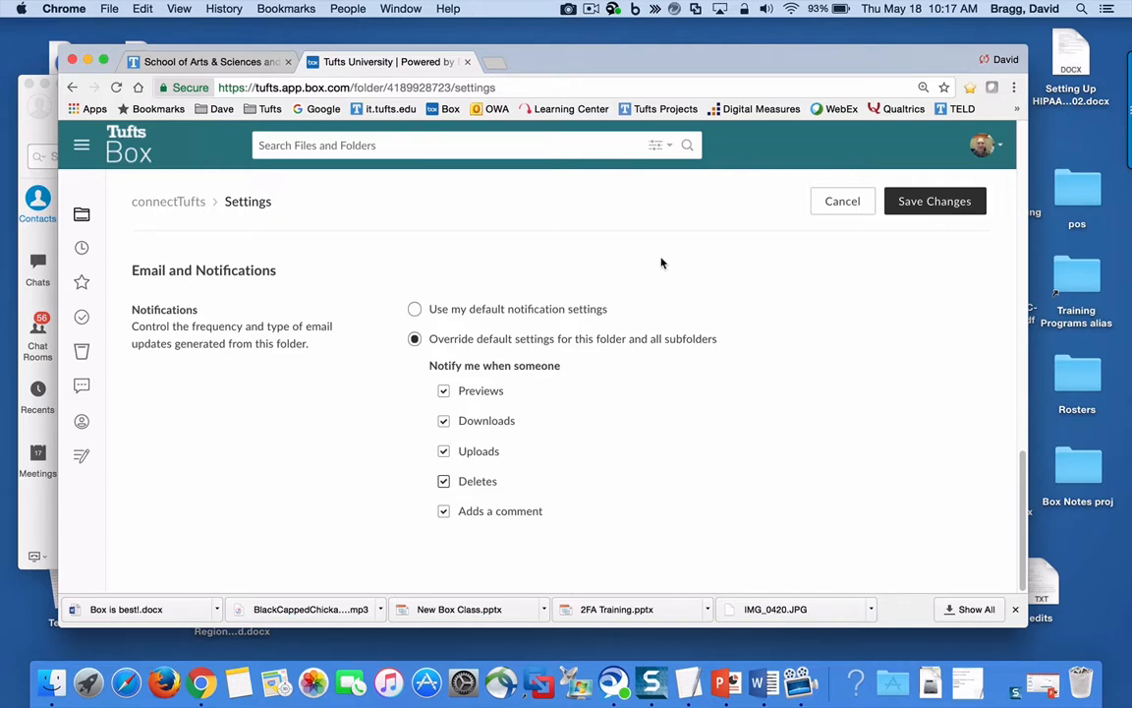